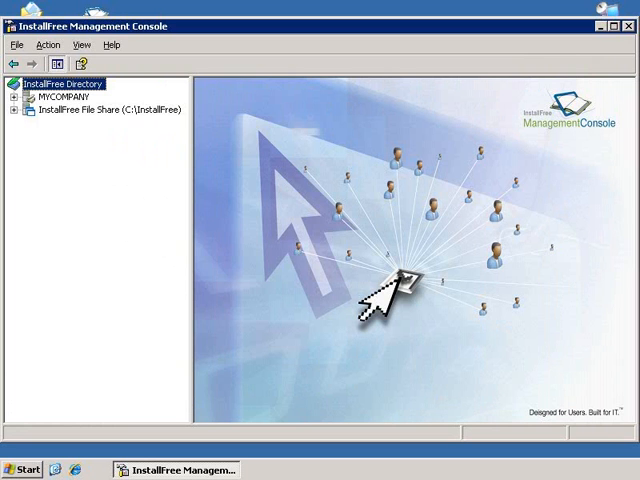
mouse_move(605, 52)
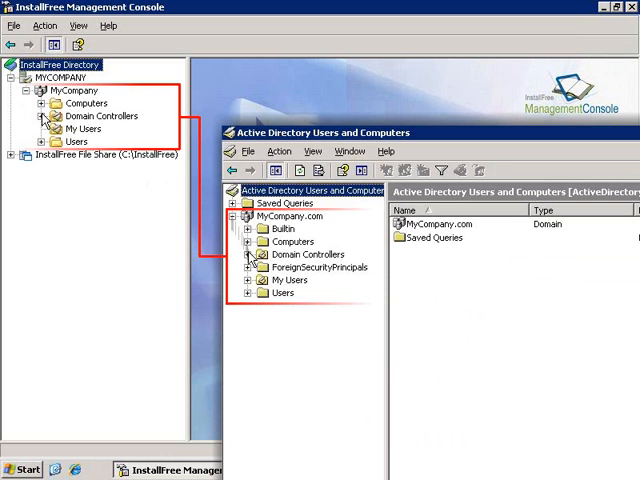
Step: Expand Domain Controllers and the Administration group to show Admin Execs and its users
left_click(46, 116)
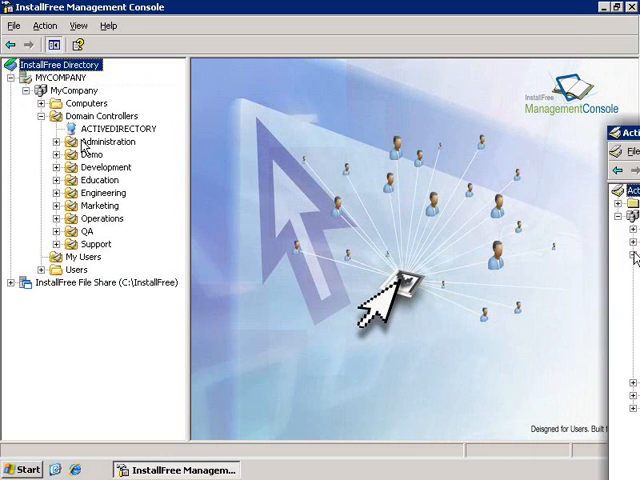
left_click(52, 141)
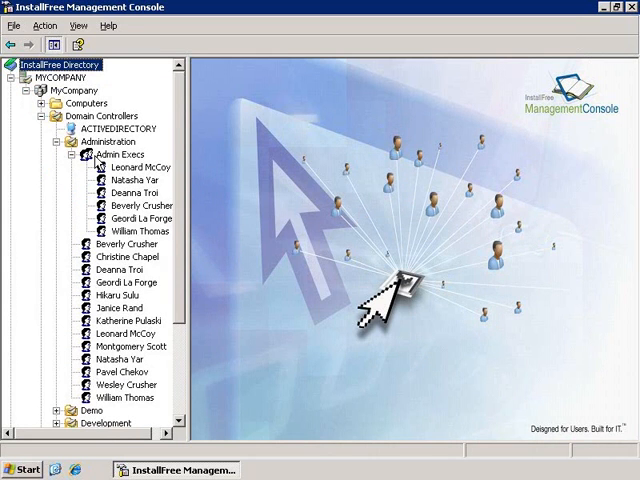
Step: Select Domain Controllers to list Office 2007 ent, WinRAR 3.8 and Adobe Reader 8
left_click(100, 115)
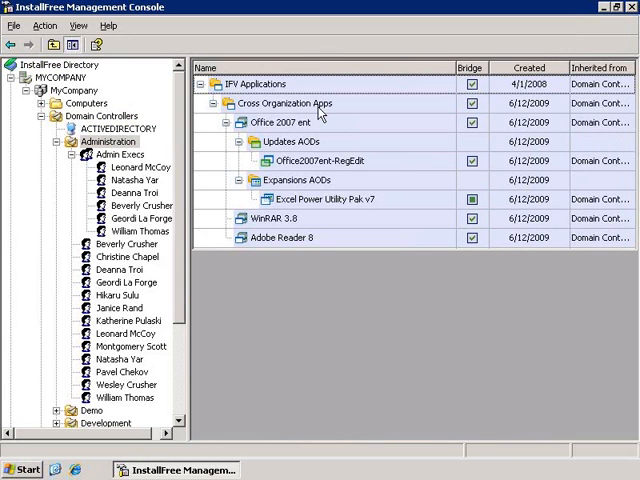
mouse_move(115, 127)
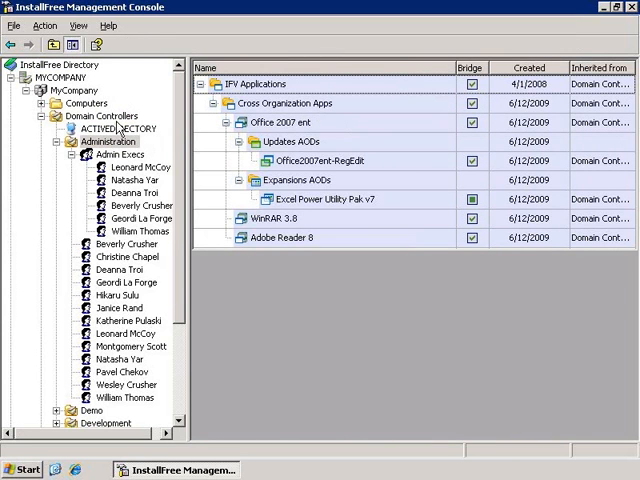
Step: Through Manage IFV Applications, assign Firefox_3.0 with its update and expansion add-ons
right_click(100, 116)
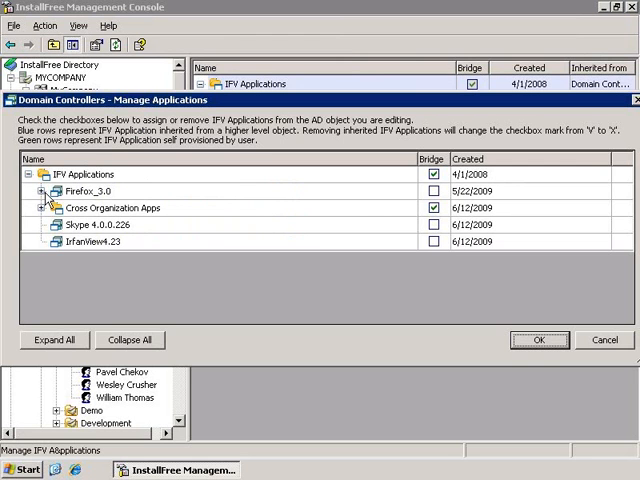
left_click(41, 191)
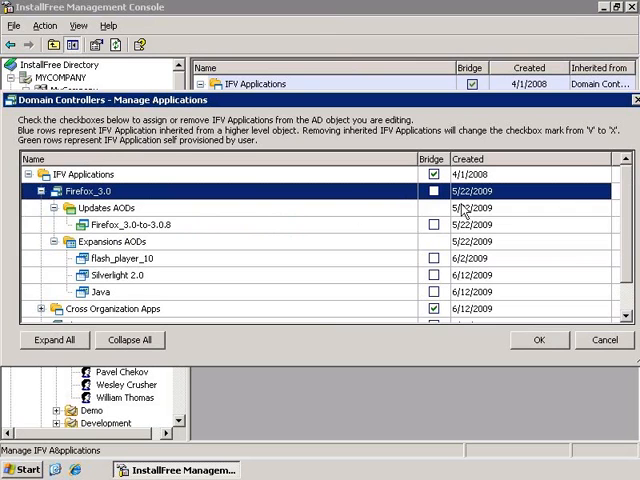
left_click(434, 190)
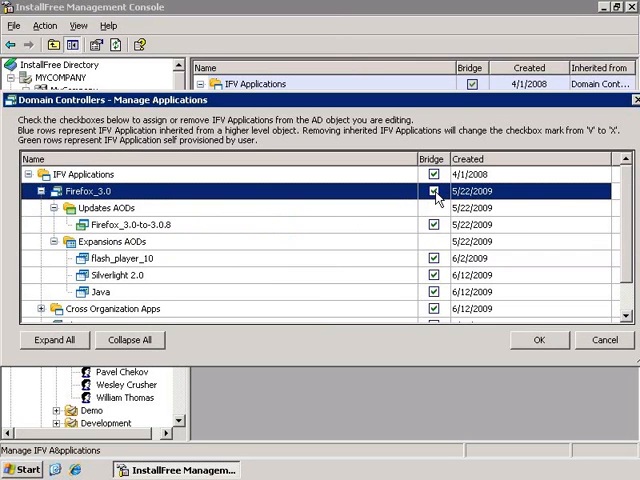
mouse_move(411, 232)
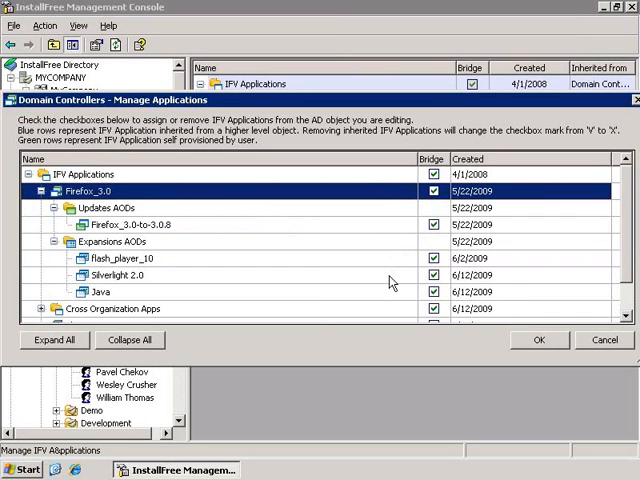
mouse_move(547, 345)
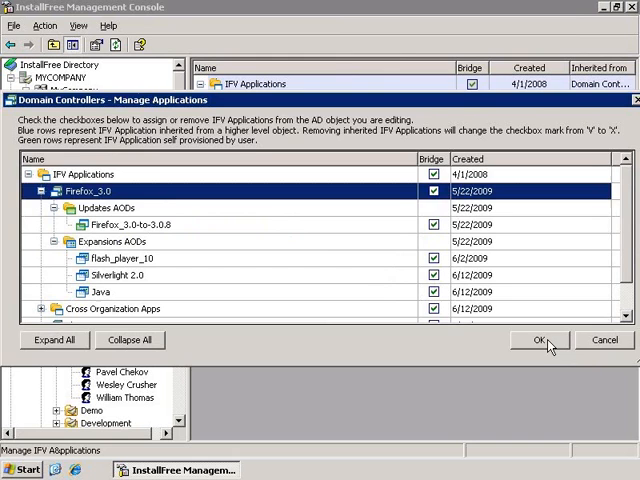
left_click(540, 340)
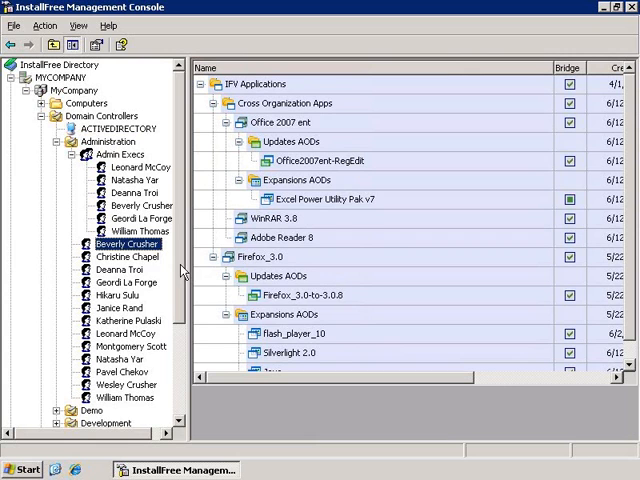
right_click(128, 243)
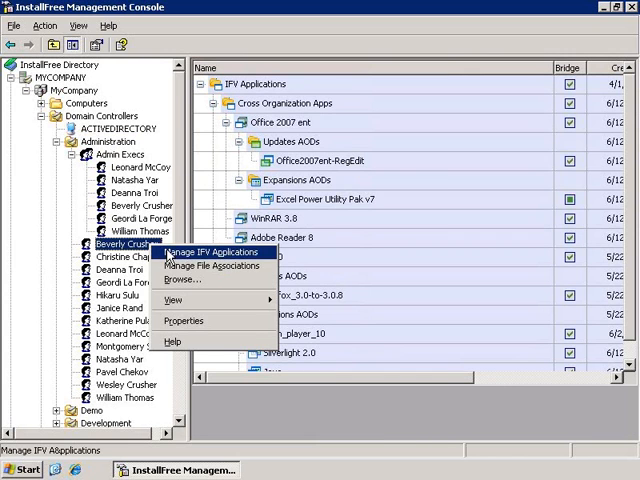
left_click(214, 252)
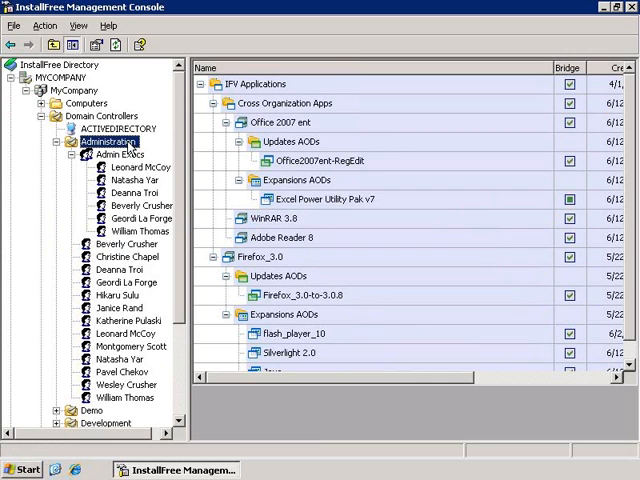
Step: Open the Properties of WinRAR 3.8 from the Administration group's applications
left_click(140, 166)
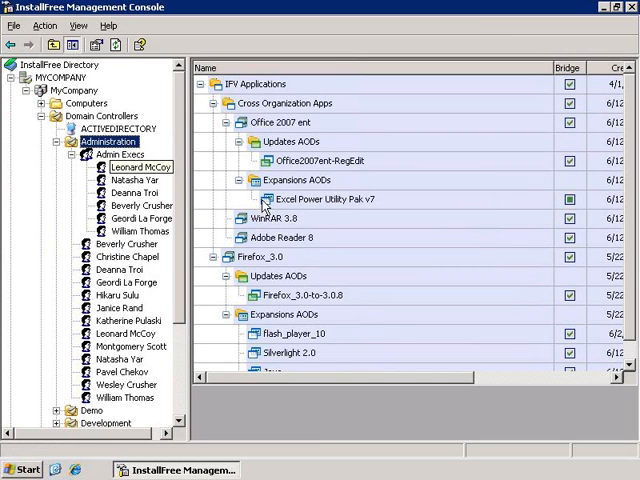
left_click(280, 218)
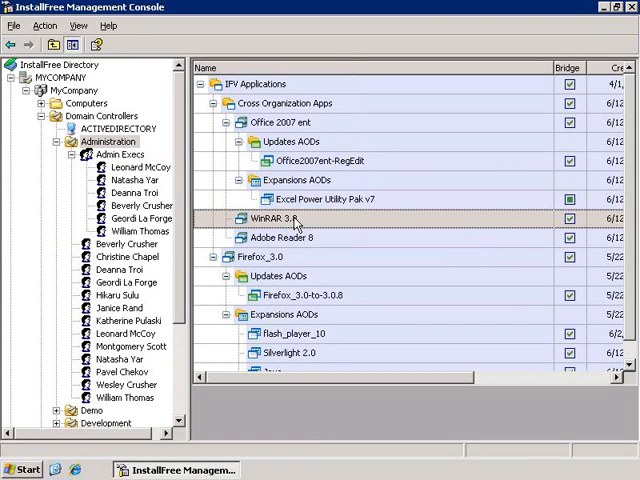
right_click(290, 218)
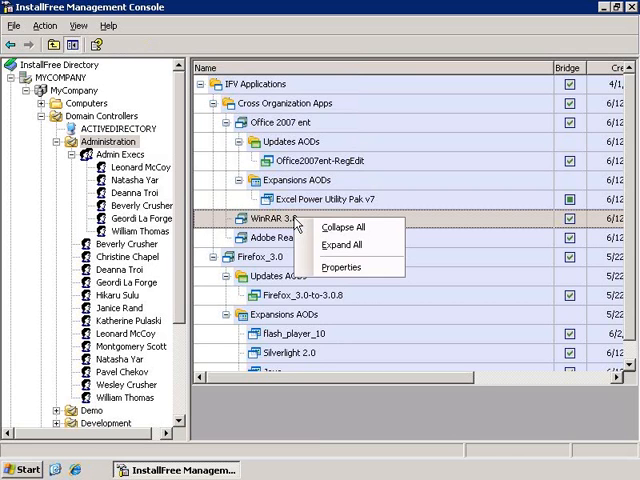
left_click(343, 267)
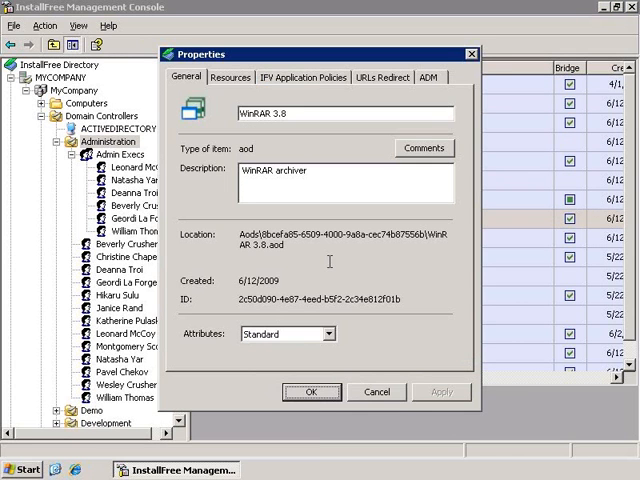
Step: Review WinRAR 3.8's Resources, IFV Application Policies, URLs Redirect and ADM tabs
left_click(230, 77)
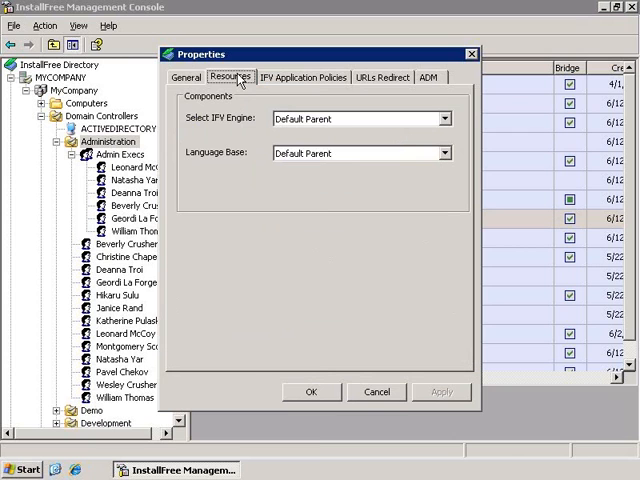
mouse_move(238, 82)
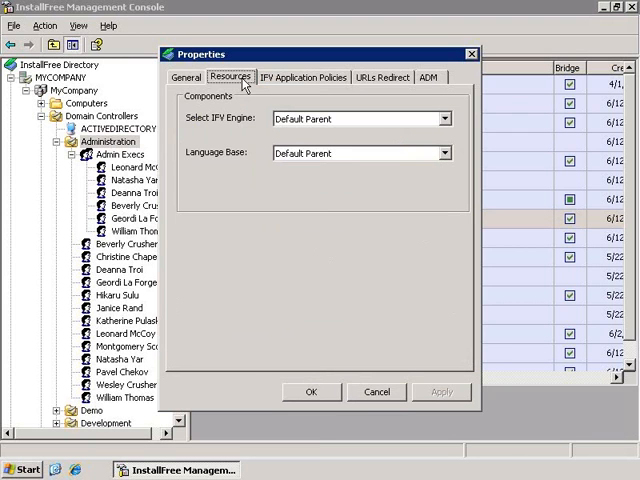
mouse_move(287, 88)
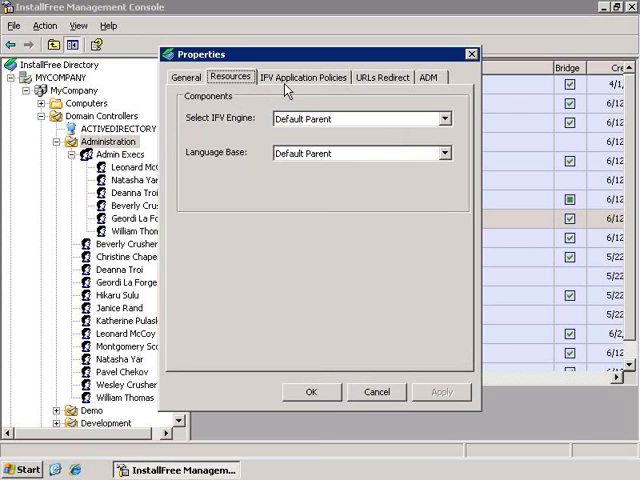
left_click(304, 77)
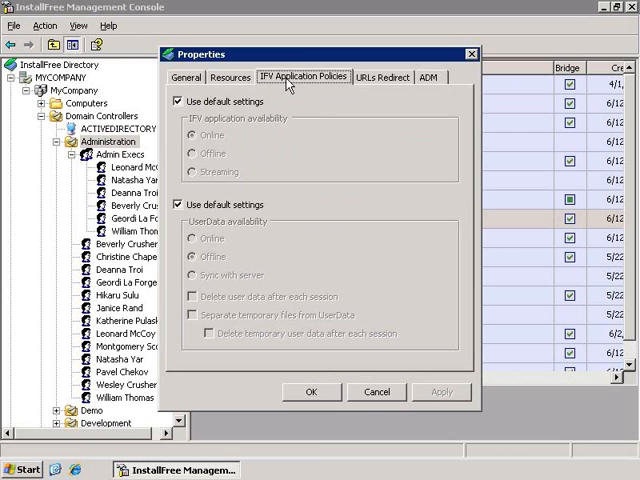
left_click(382, 77)
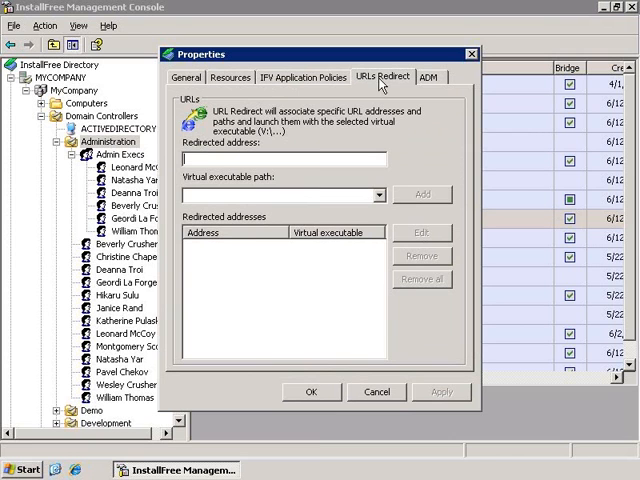
left_click(429, 77)
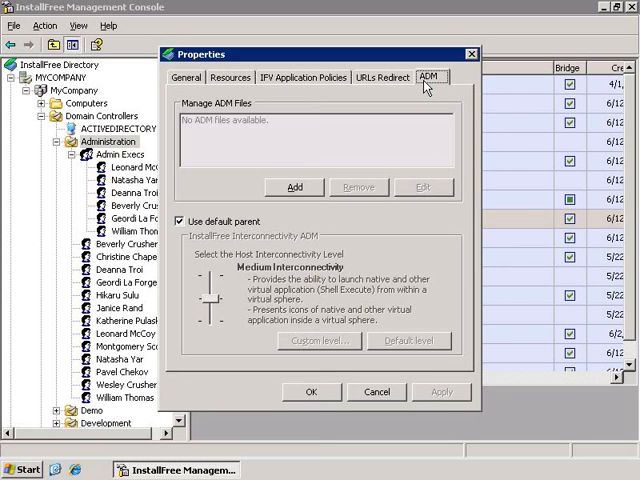
mouse_move(320, 234)
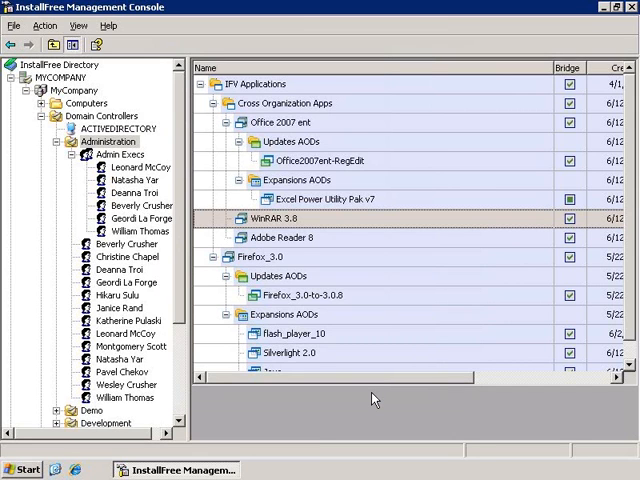
Step: Collapse the MyCompany tree and select the InstallFree File Share (C:\InstallFree)
left_click(24, 90)
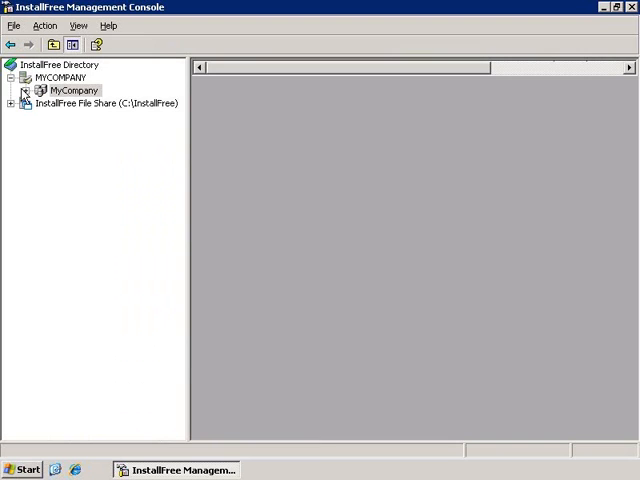
left_click(57, 77)
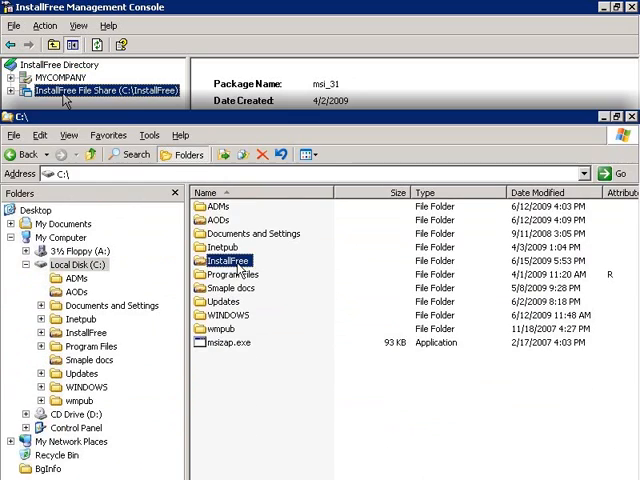
Step: Open the InstallFree folder on Local Disk (C:) in Windows Explorer
double_click(226, 260)
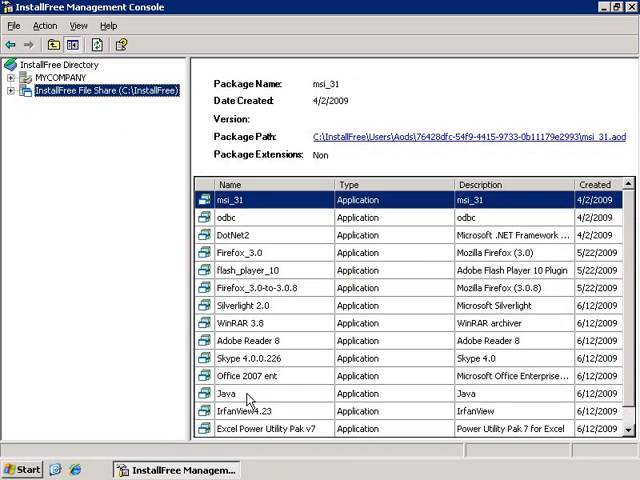
Step: Expand File Share, IFV Applications and Firefox_3.0, then view Java and Cross Organization Apps
left_click(20, 90)
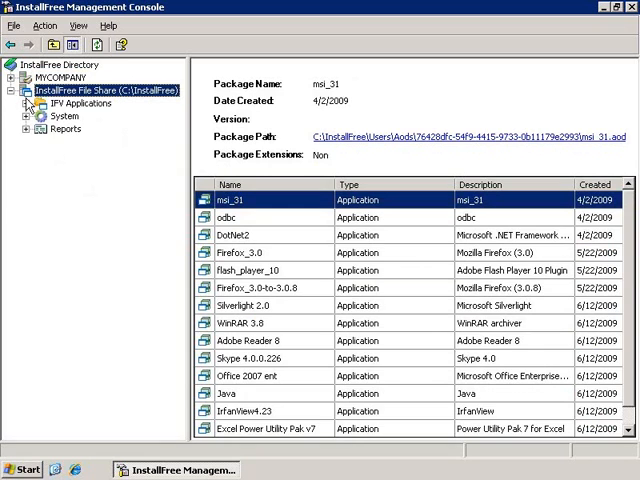
left_click(80, 103)
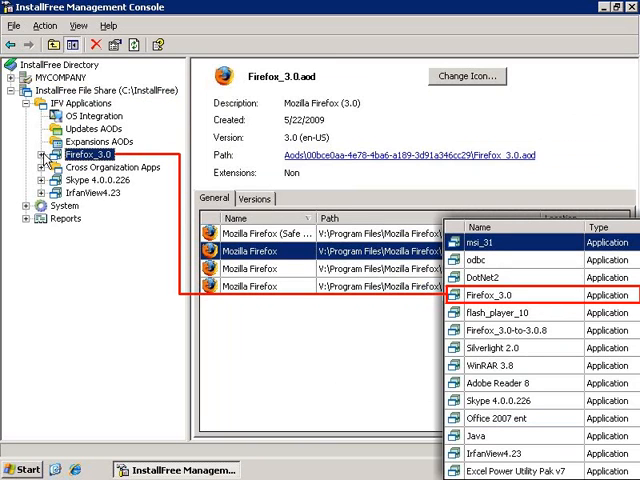
left_click(36, 153)
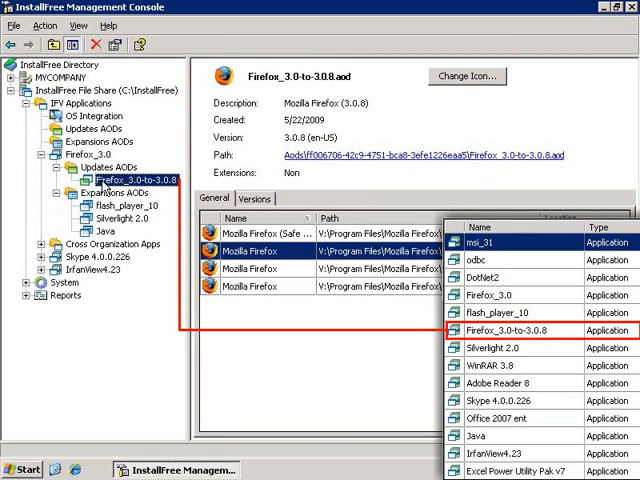
mouse_move(108, 193)
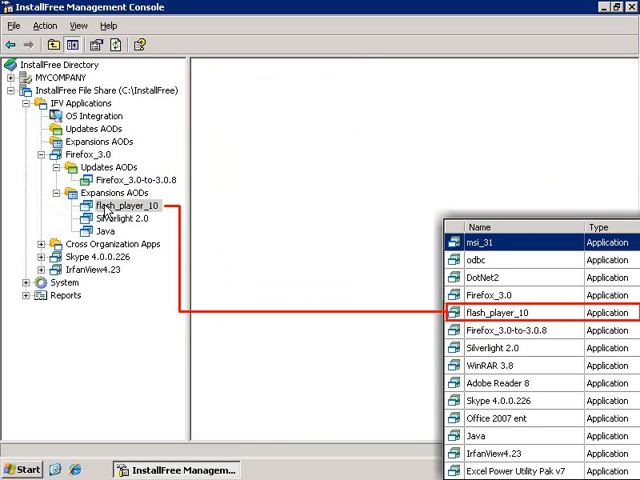
left_click(122, 218)
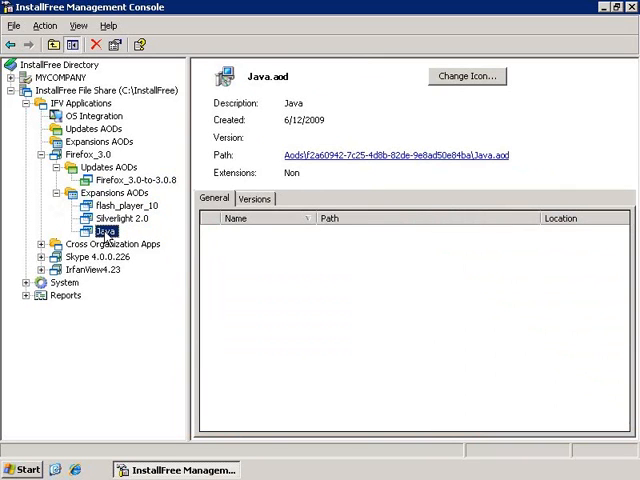
mouse_move(103, 245)
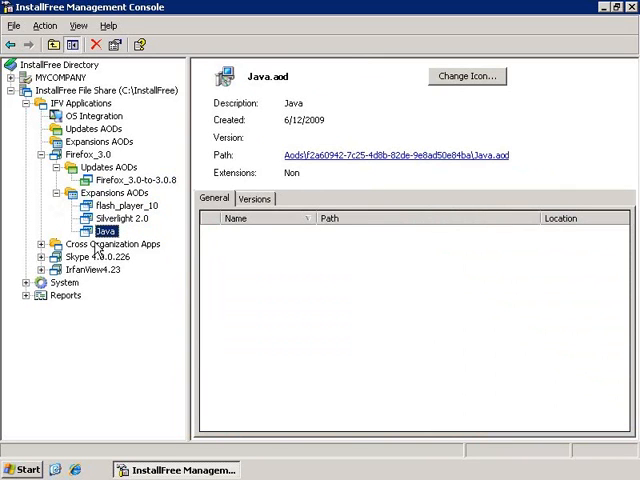
left_click(111, 244)
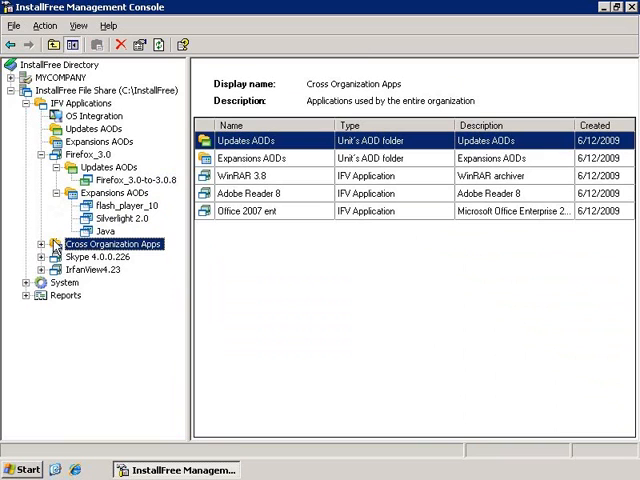
Step: Expand Cross Organization Apps in the File Share tree
left_click(39, 243)
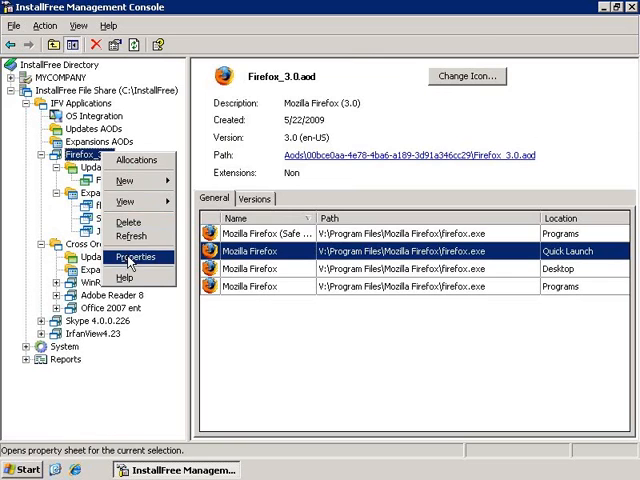
Step: Open Firefox_3.0's properties and inspect the Resources tab's Language Base options
left_click(132, 257)
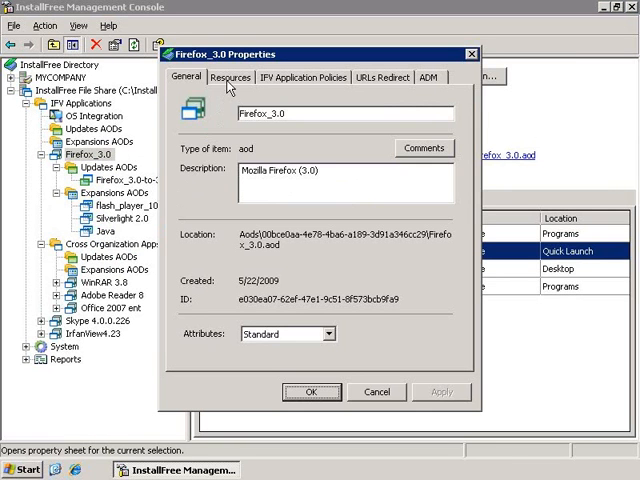
left_click(231, 77)
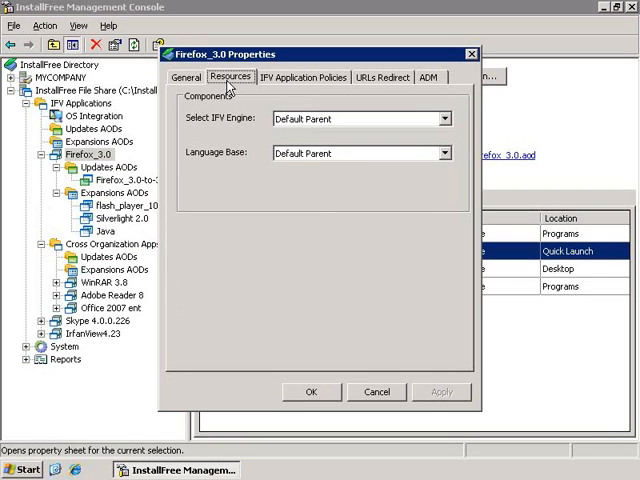
left_click(443, 118)
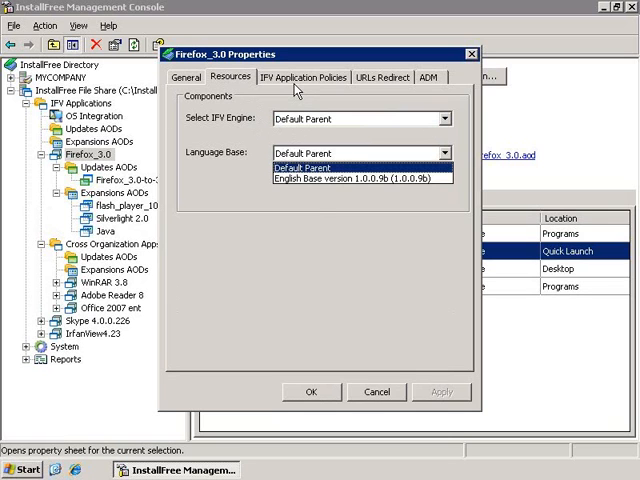
Step: View Firefox_3.0's IFV Application Policies tab, then its URLs Redirect tab
left_click(303, 76)
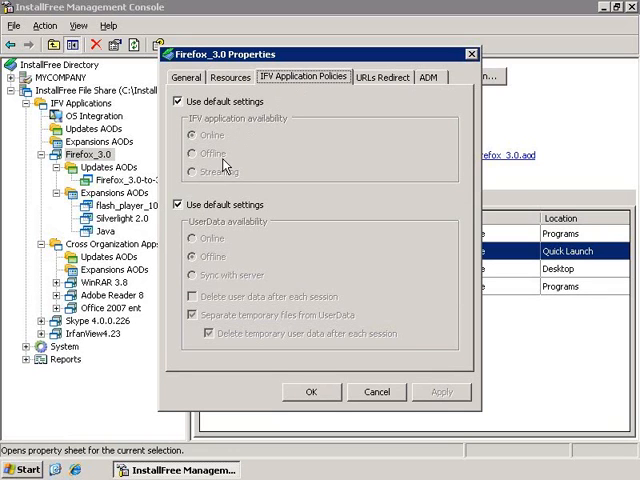
mouse_move(227, 188)
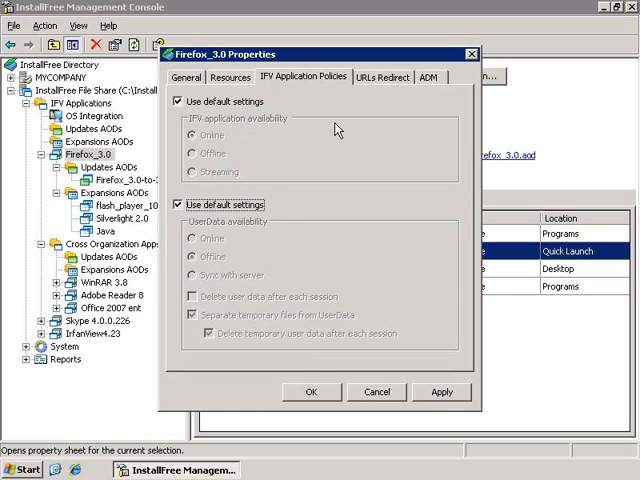
left_click(383, 77)
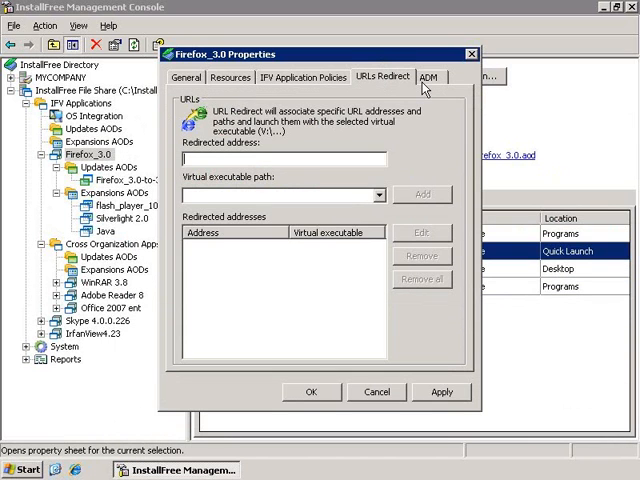
Step: Show Firefox_3.0's ADM settings, browse for an ADM file, and cancel without adding one
left_click(430, 77)
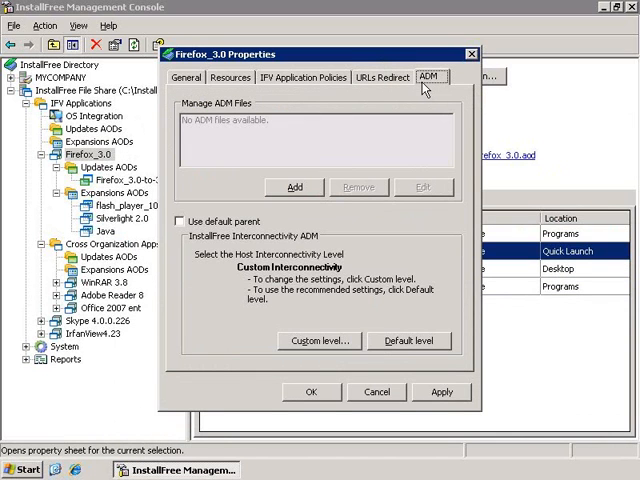
mouse_move(230, 185)
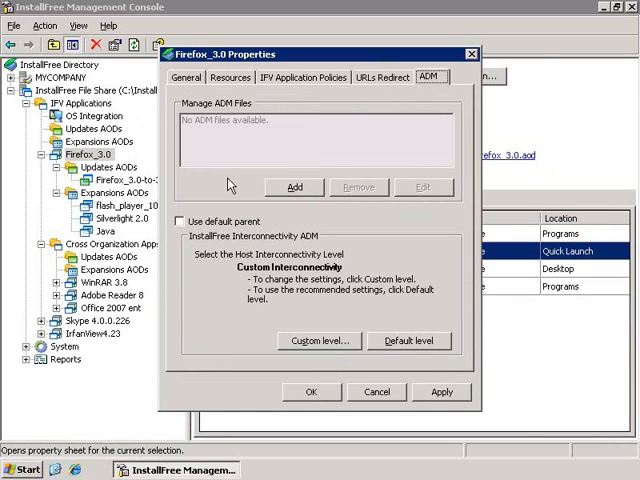
left_click(293, 187)
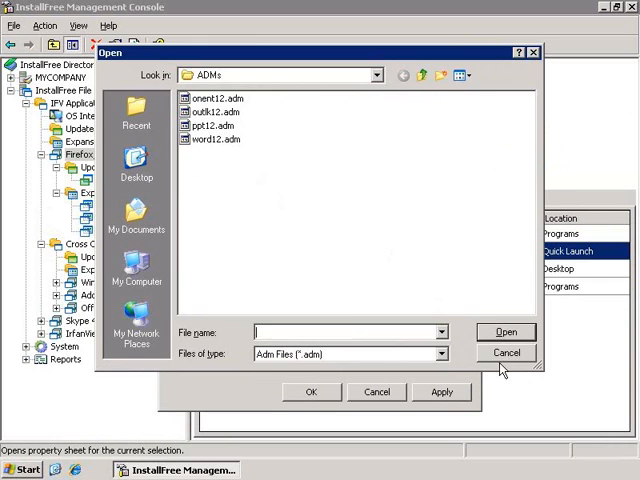
left_click(507, 352)
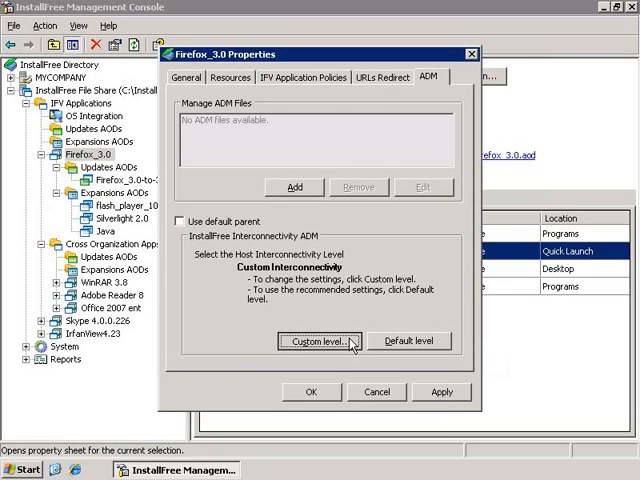
Step: Review the Custom level ADM settings list: RPC Communication and InstallFree SELaunch enabled, rest Not Configured
left_click(315, 341)
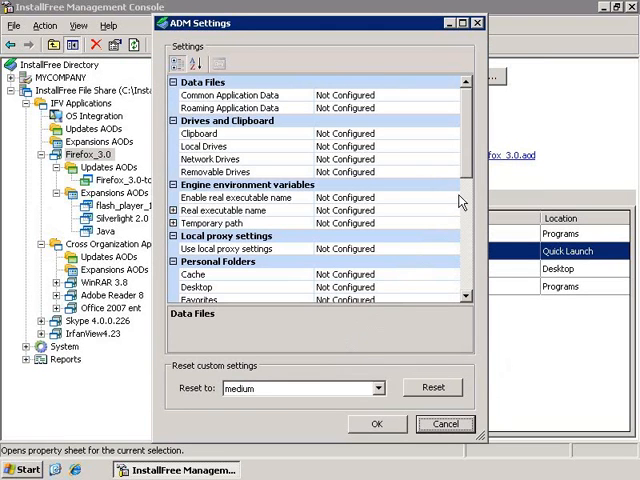
mouse_move(463, 199)
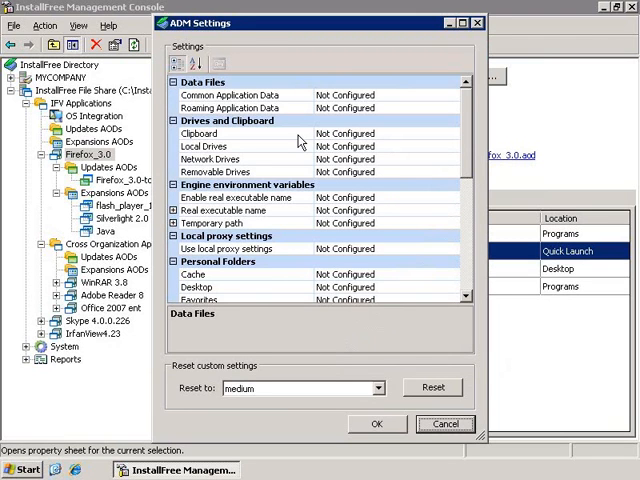
mouse_move(270, 170)
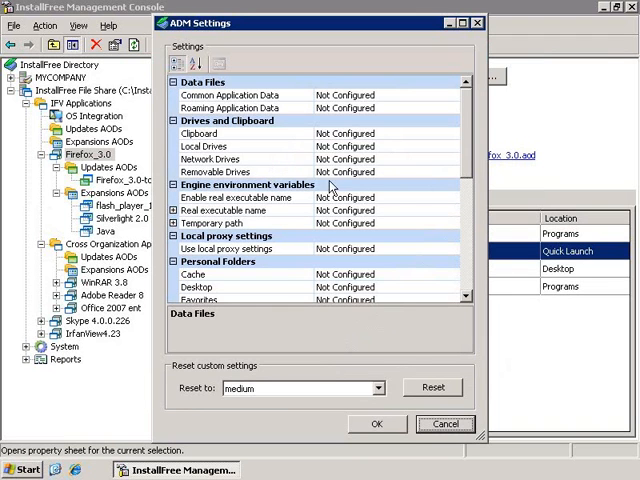
scroll("down", 3)
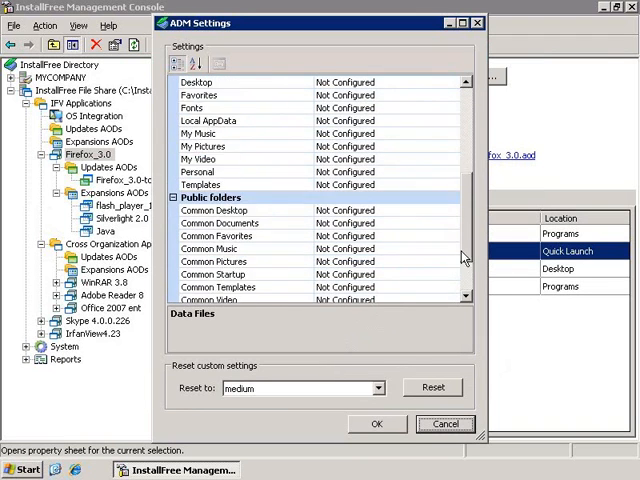
scroll("down", 3)
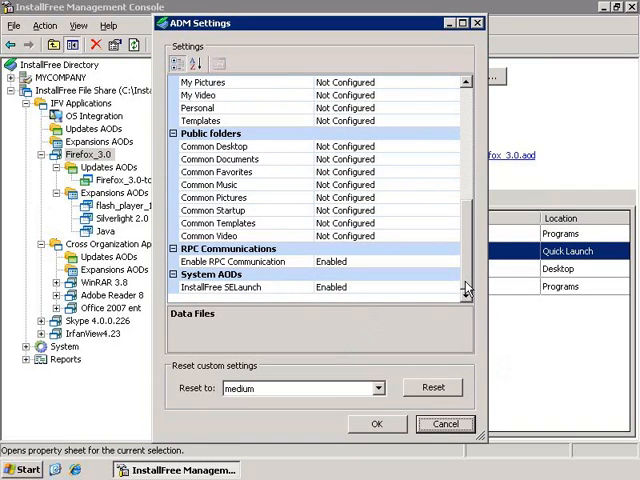